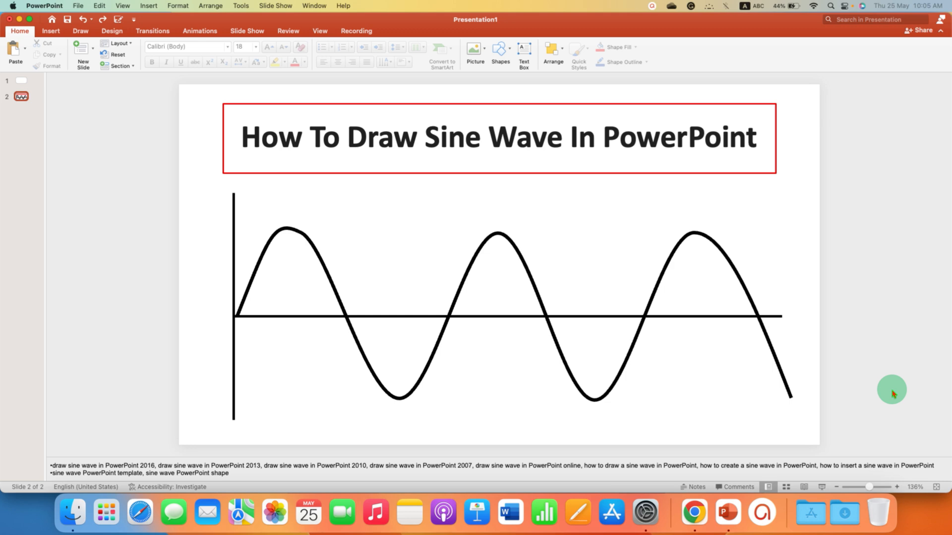
pyautogui.moveTo(329, 385)
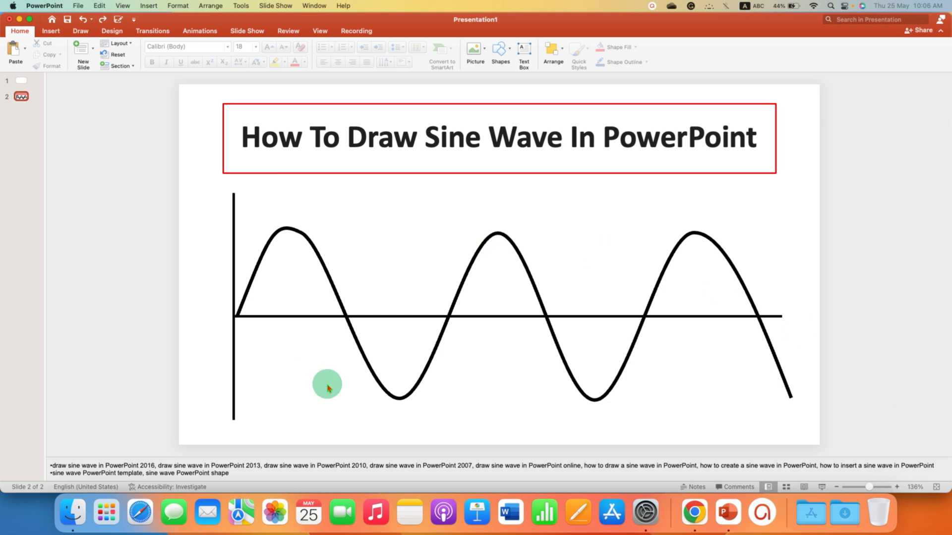
# Step: Delete the example sine wave and axes, leaving only the title box
pyautogui.click(326, 383)
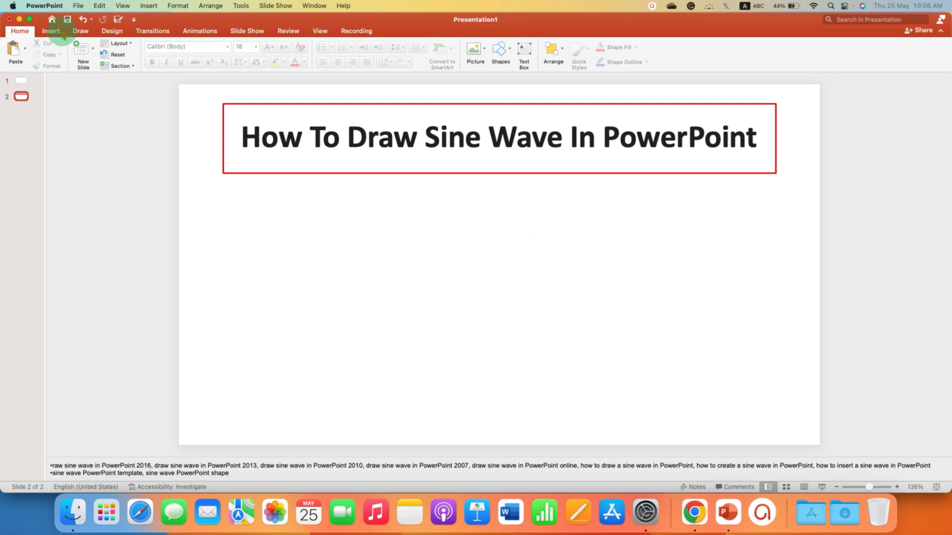
# Step: Draw a vertical axis line and a horizontal axis line crossing it at mid-height
pyautogui.click(51, 30)
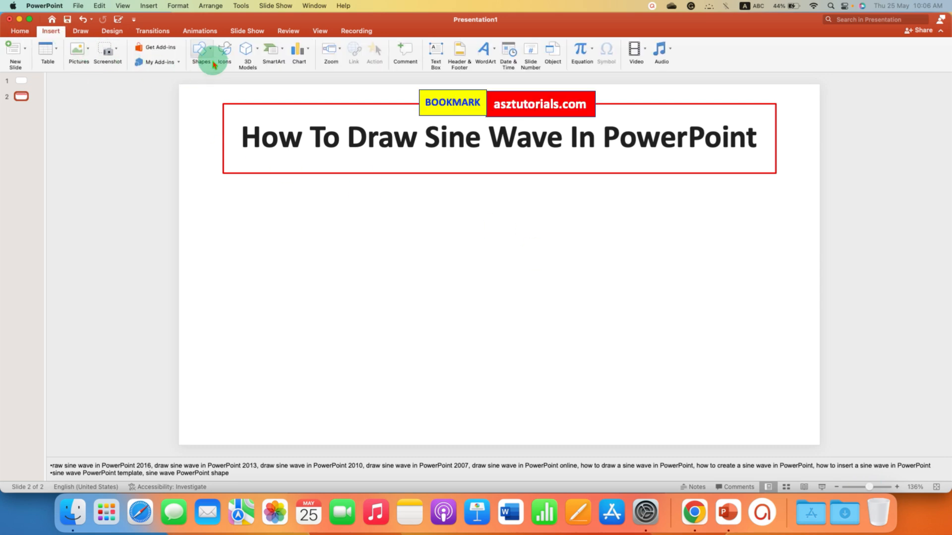
pyautogui.click(200, 49)
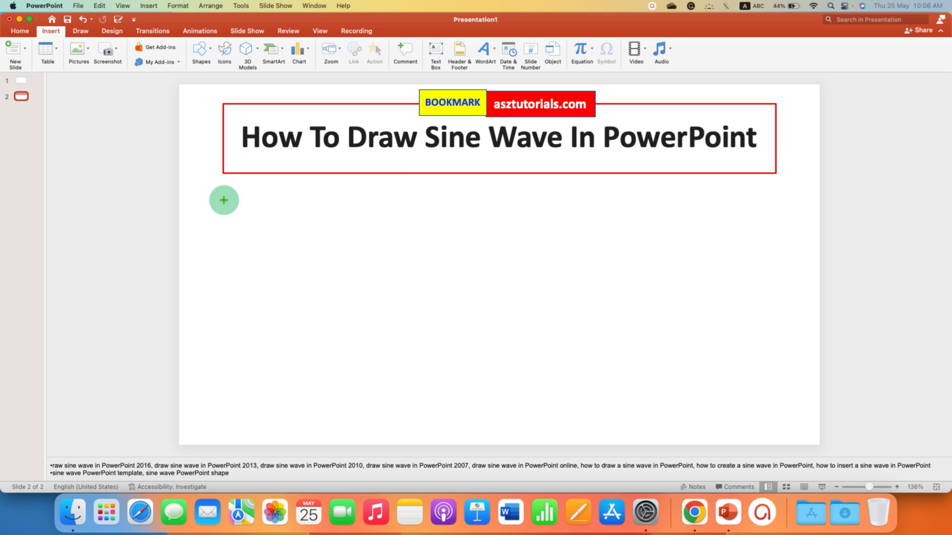
pyautogui.moveTo(224, 186); pyautogui.dragTo(224, 419)
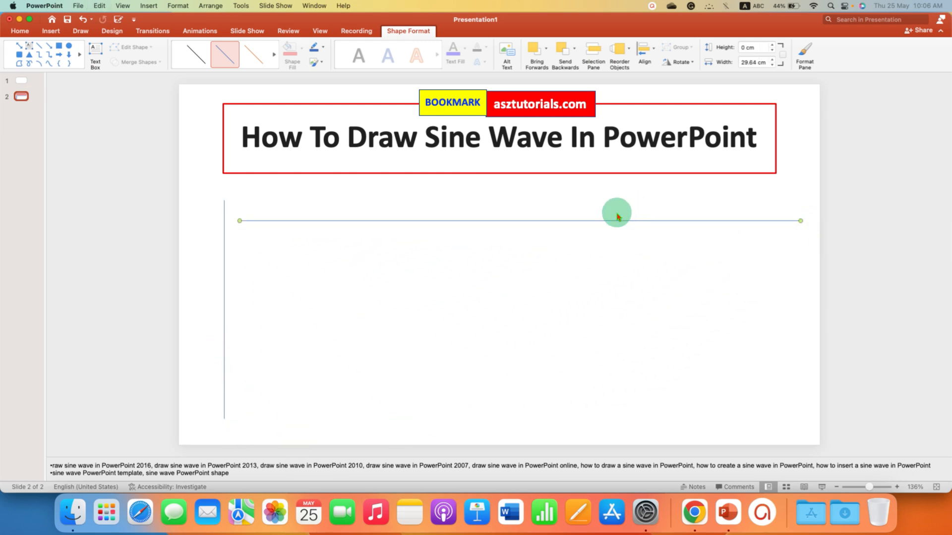
pyautogui.moveTo(616, 220); pyautogui.dragTo(598, 310)
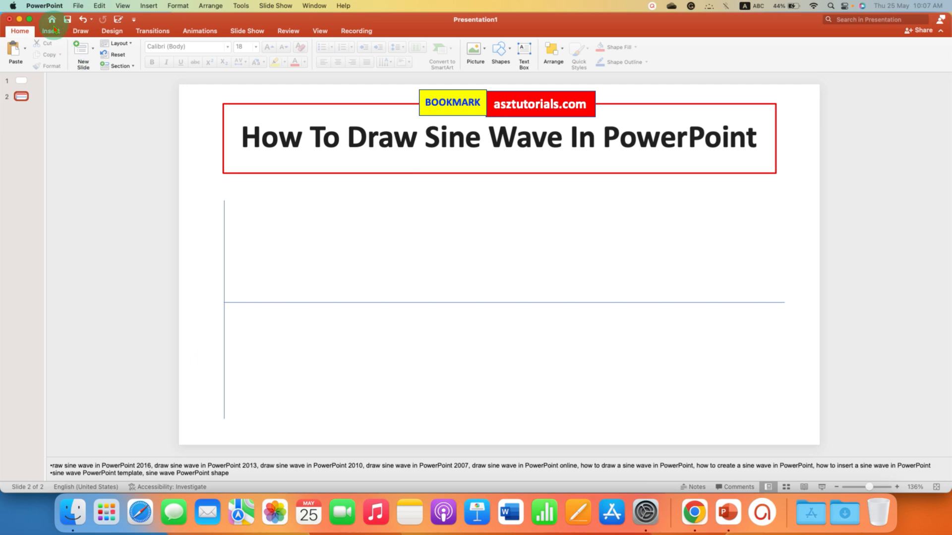
# Step: Insert a 5x3 table as a guide grid with its left edge on the vertical axis
pyautogui.click(49, 47)
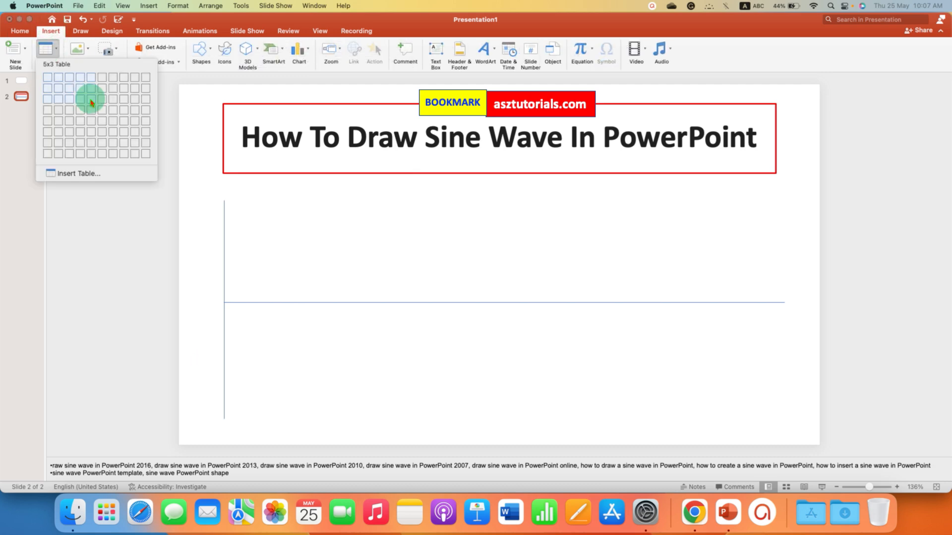
pyautogui.click(88, 101)
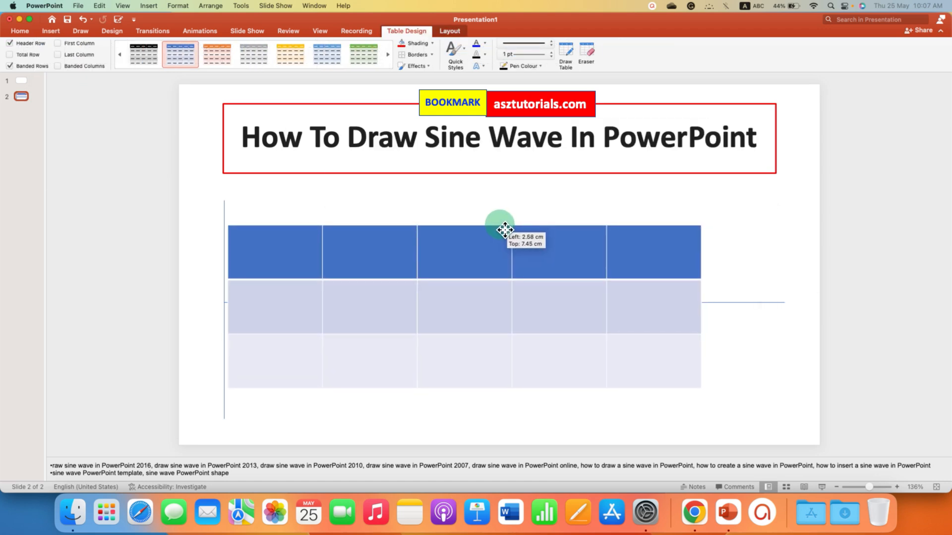
pyautogui.moveTo(499, 229); pyautogui.dragTo(497, 218)
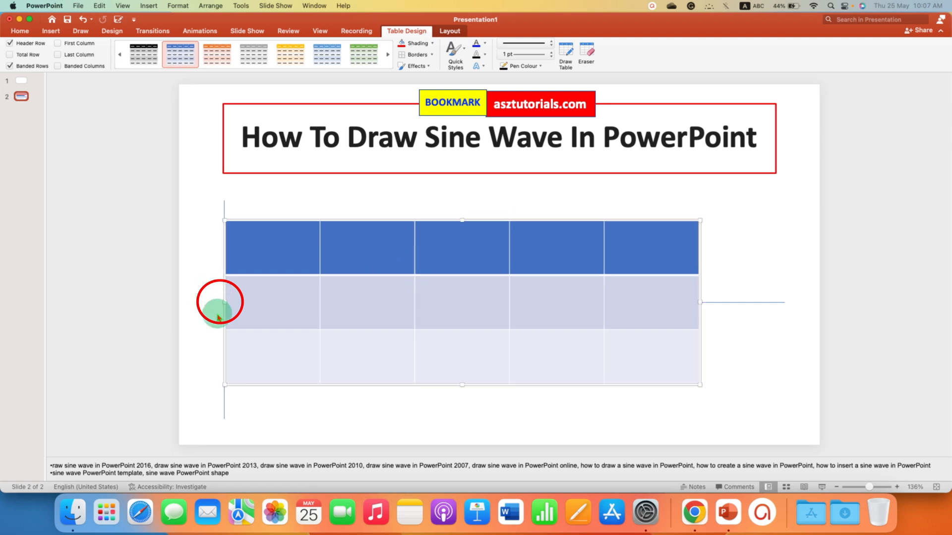
pyautogui.click(18, 31)
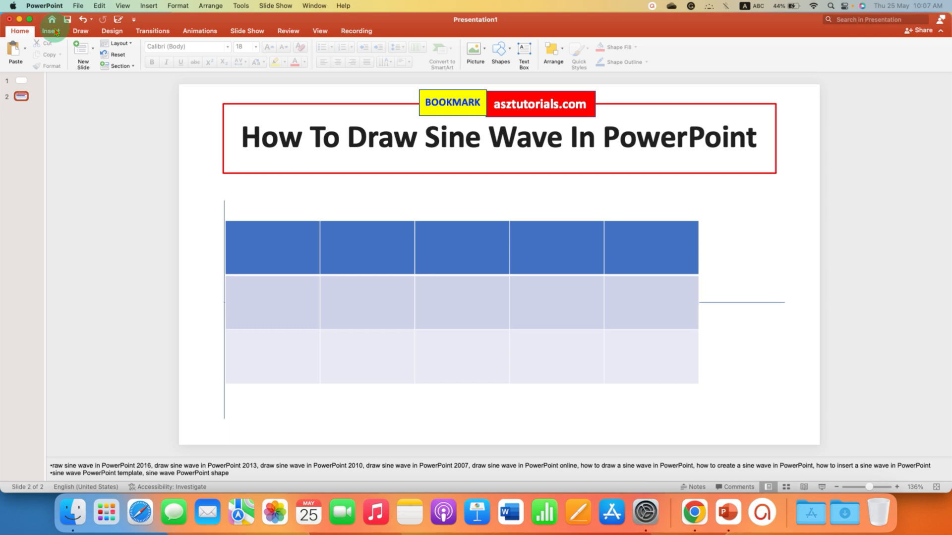
# Step: Draw a curve across the table with crests at its top edge and troughs at its bottom edge
pyautogui.click(194, 48)
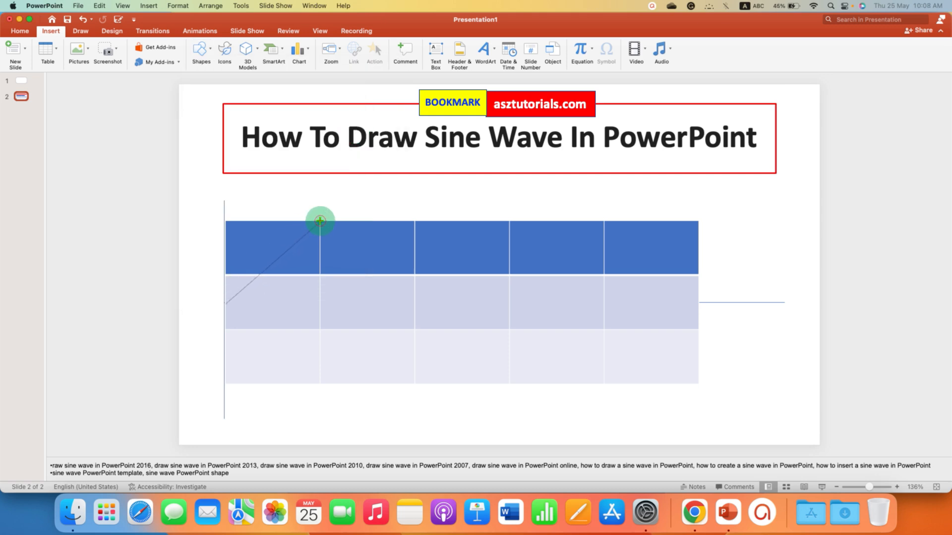
pyautogui.moveTo(321, 220); pyautogui.dragTo(414, 332)
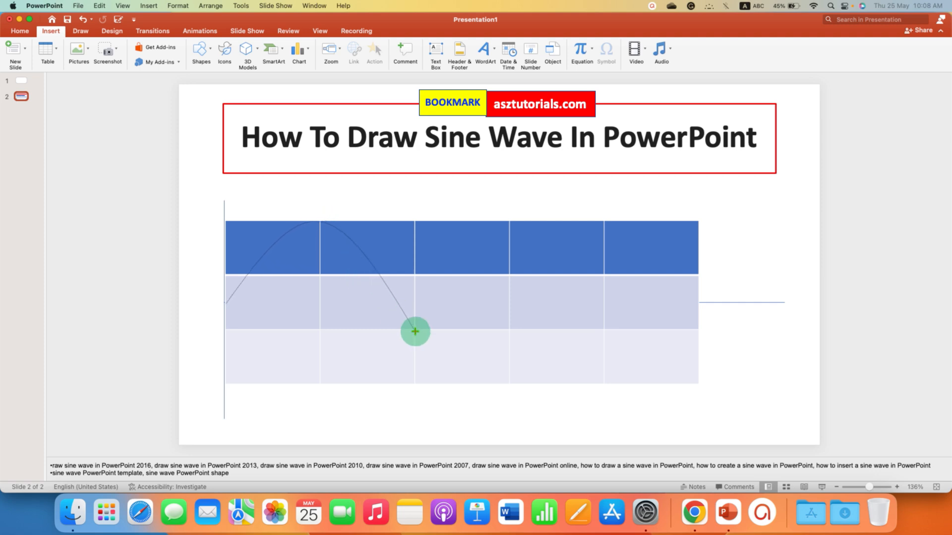
pyautogui.moveTo(416, 331); pyautogui.dragTo(416, 388)
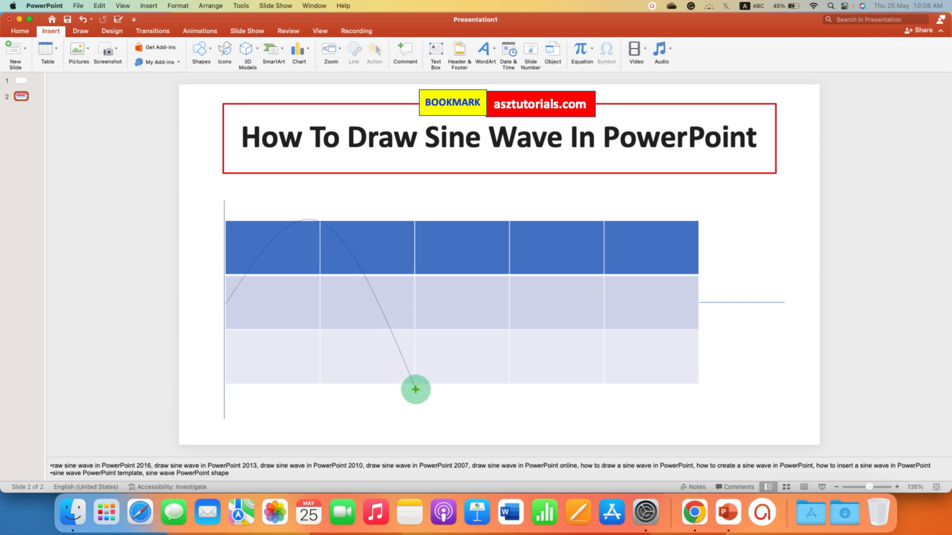
pyautogui.moveTo(415, 389); pyautogui.dragTo(513, 218)
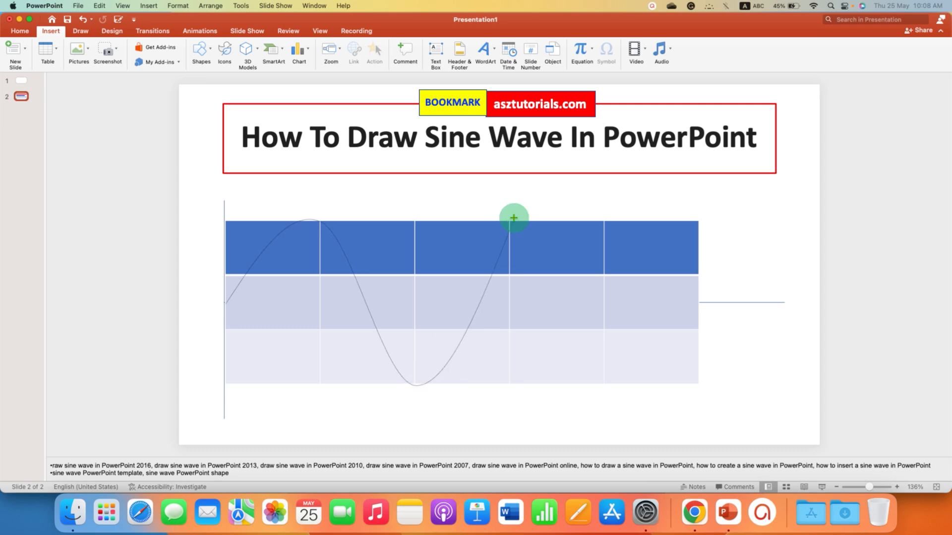
pyautogui.moveTo(513, 218); pyautogui.dragTo(603, 388)
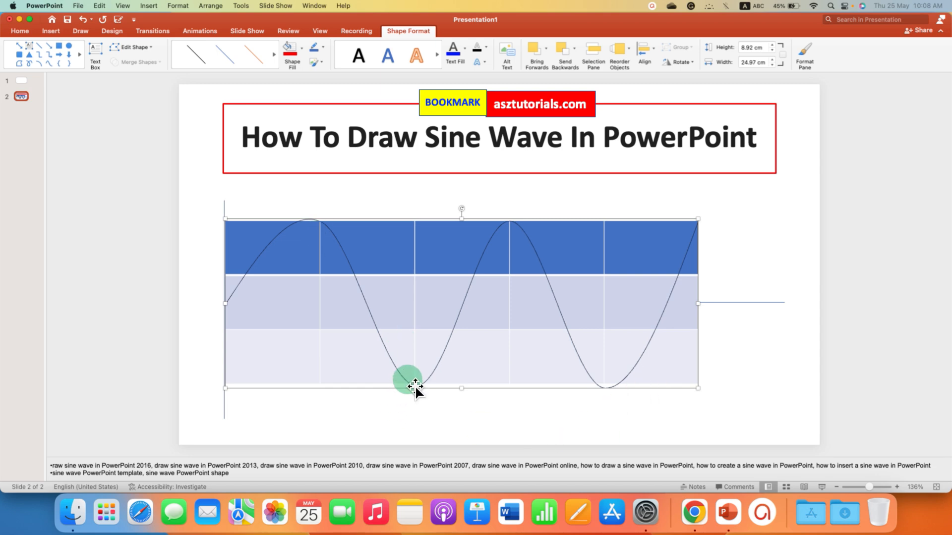
# Step: Edit the curve's points so crests and troughs land on the table's column lines
pyautogui.rightClick(413, 386)
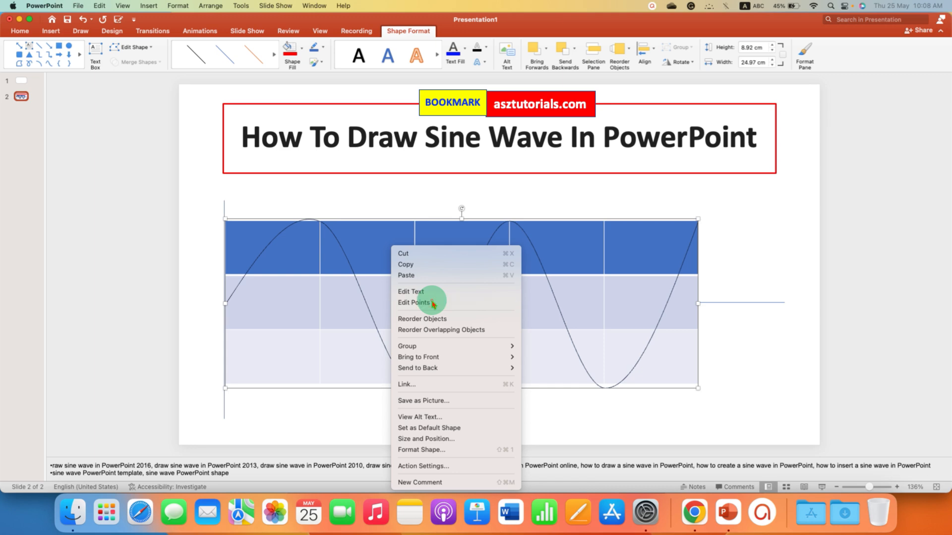
pyautogui.click(415, 303)
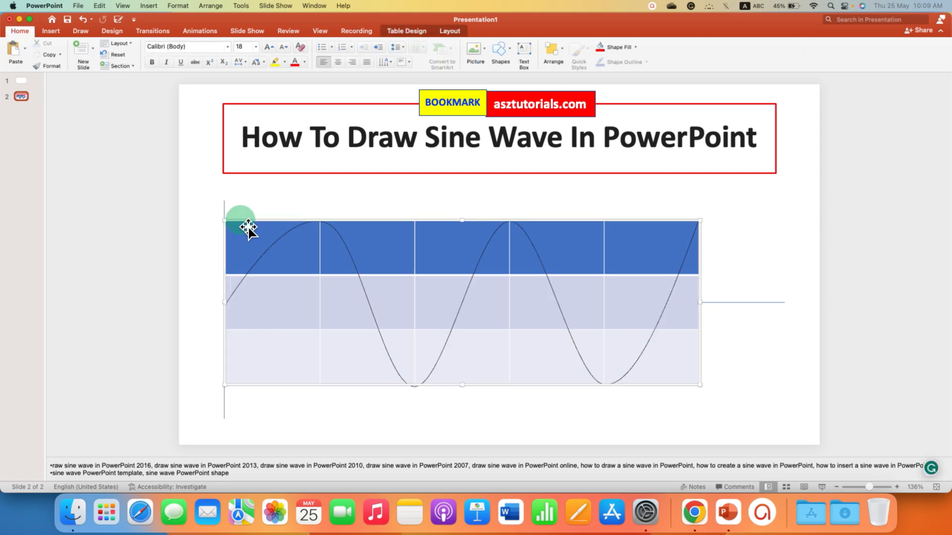
pyautogui.moveTo(678, 337)
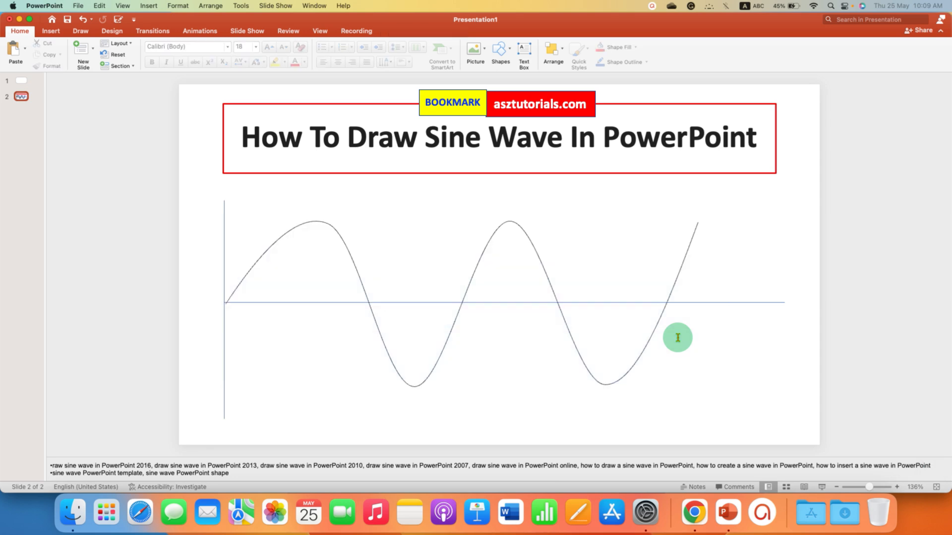
pyautogui.moveTo(232, 394)
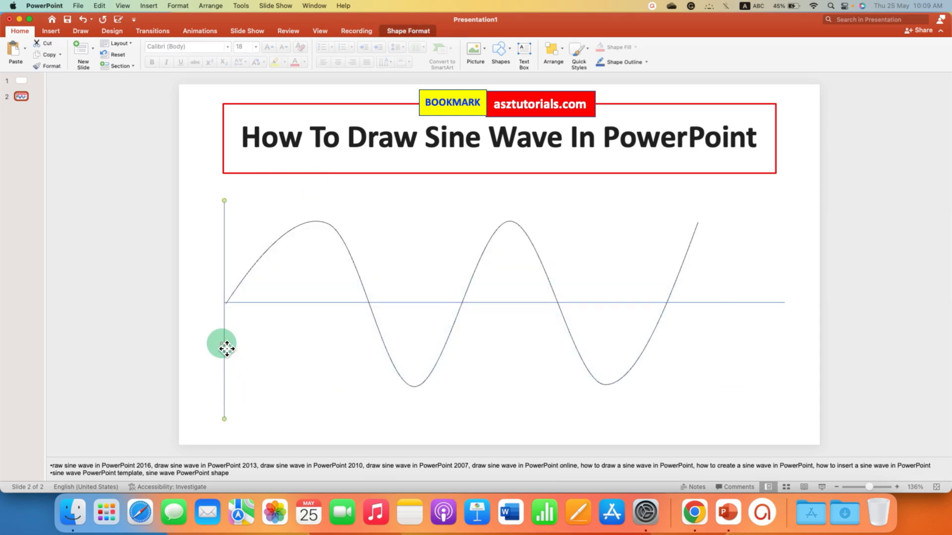
pyautogui.moveTo(468, 412)
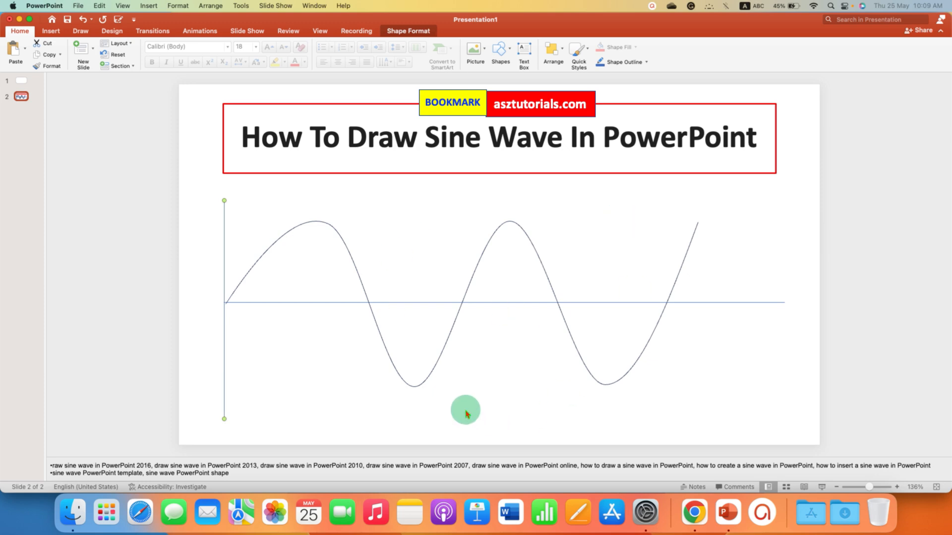
pyautogui.moveTo(419, 361)
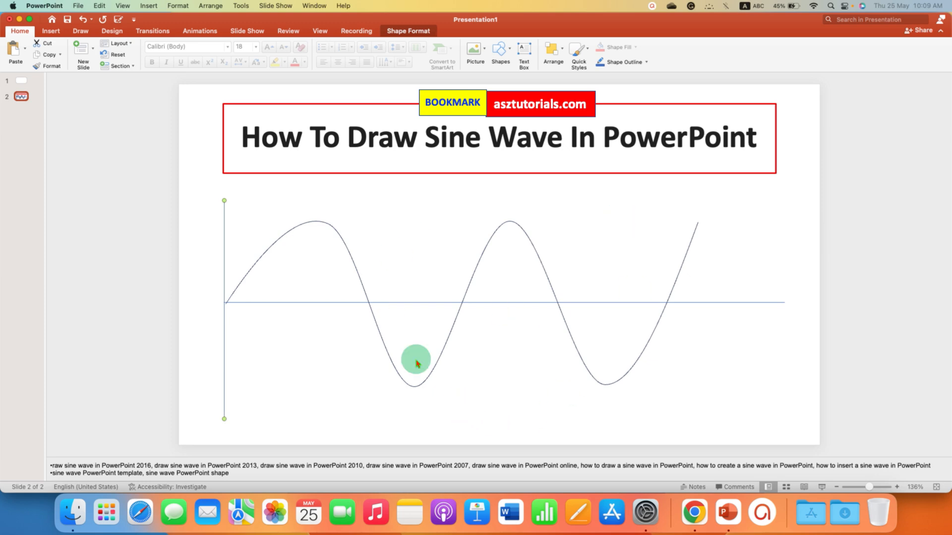
# Step: Shift-select the vertical axis, horizontal axis and curve together after removing the table
pyautogui.click(416, 363)
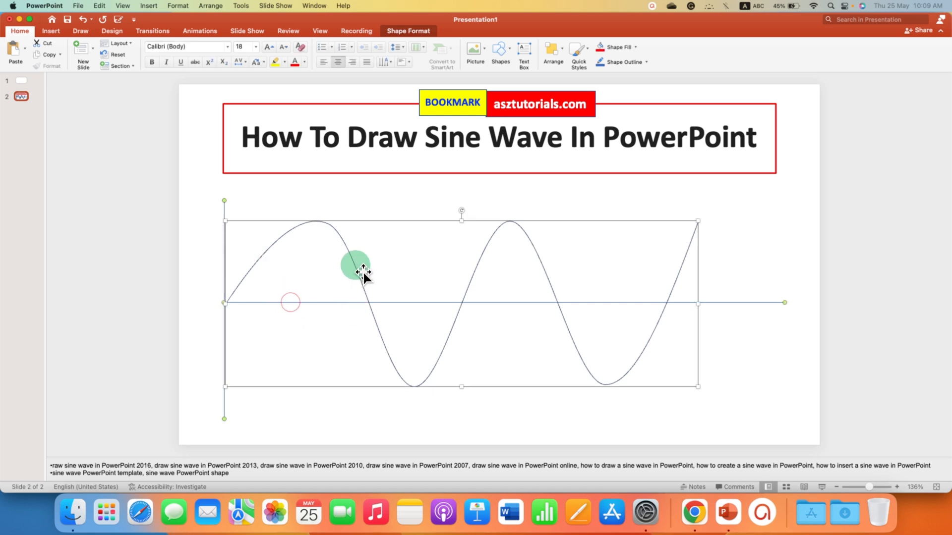
# Step: Format the selected lines as thick black lines via Format Object
pyautogui.rightClick(367, 274)
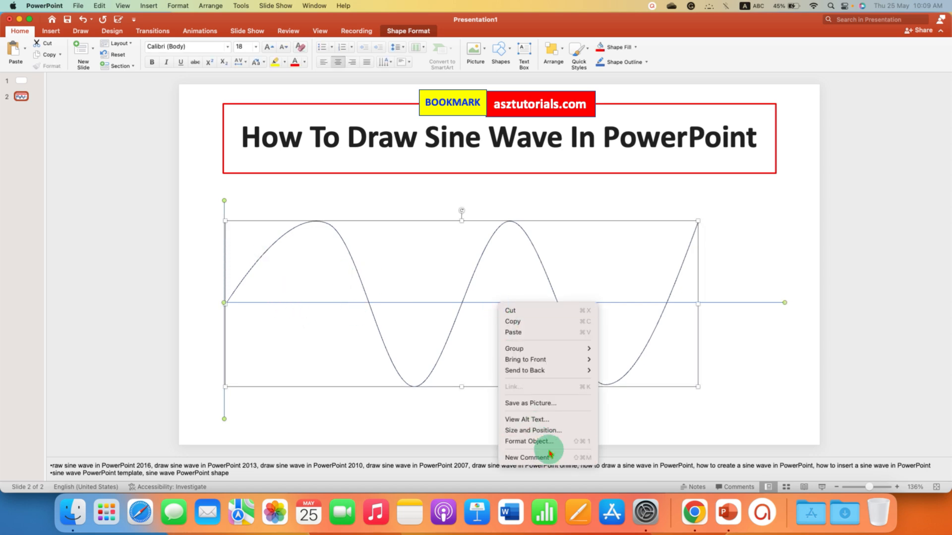
pyautogui.click(528, 441)
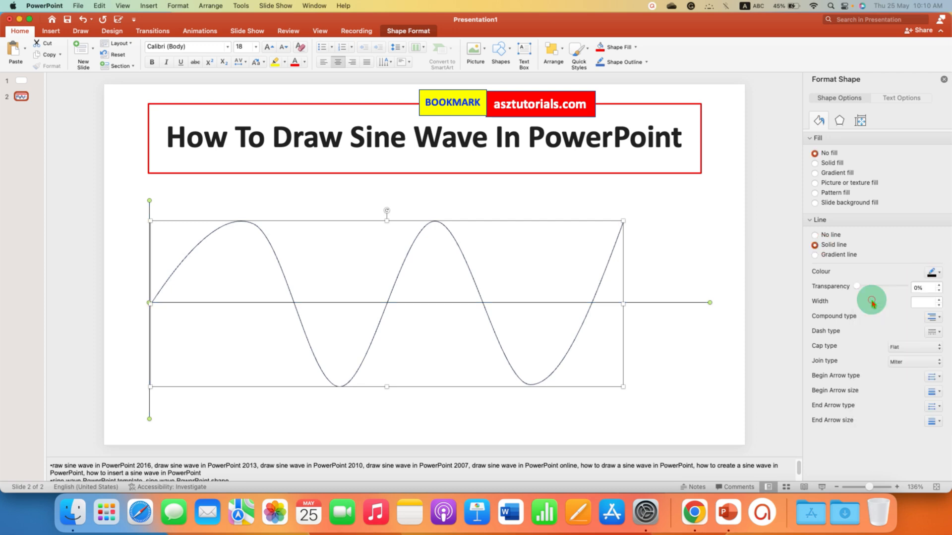
pyautogui.moveTo(829, 302)
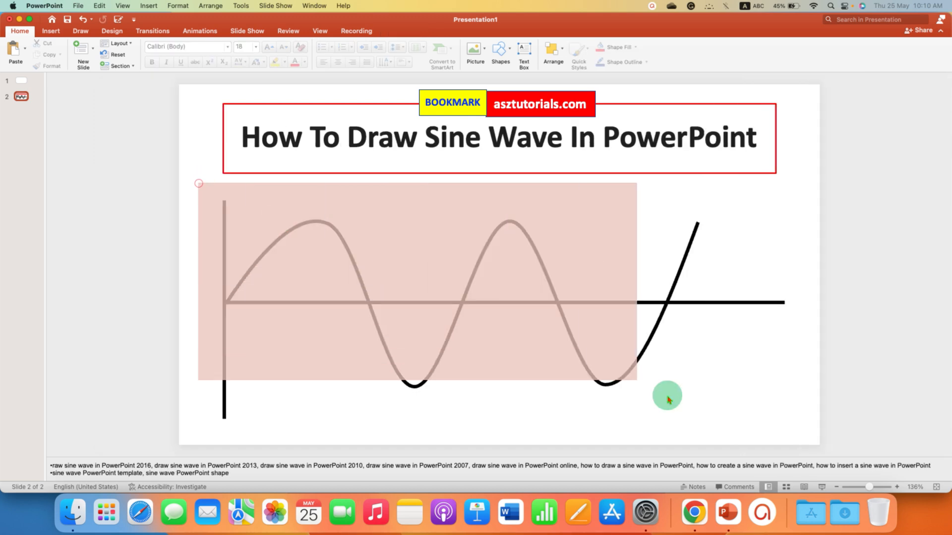
# Step: Group the sine wave and both axes into a single object
pyautogui.rightClick(717, 305)
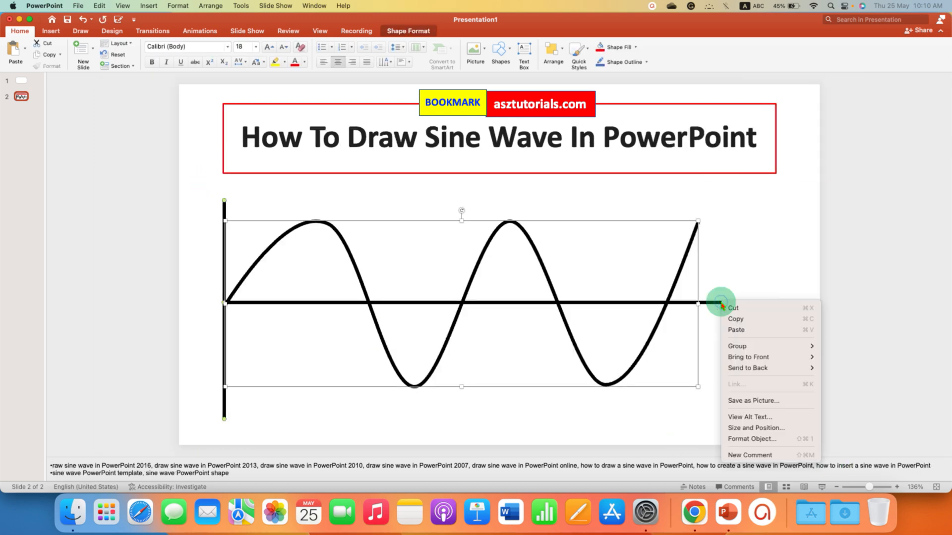
pyautogui.moveTo(743, 346)
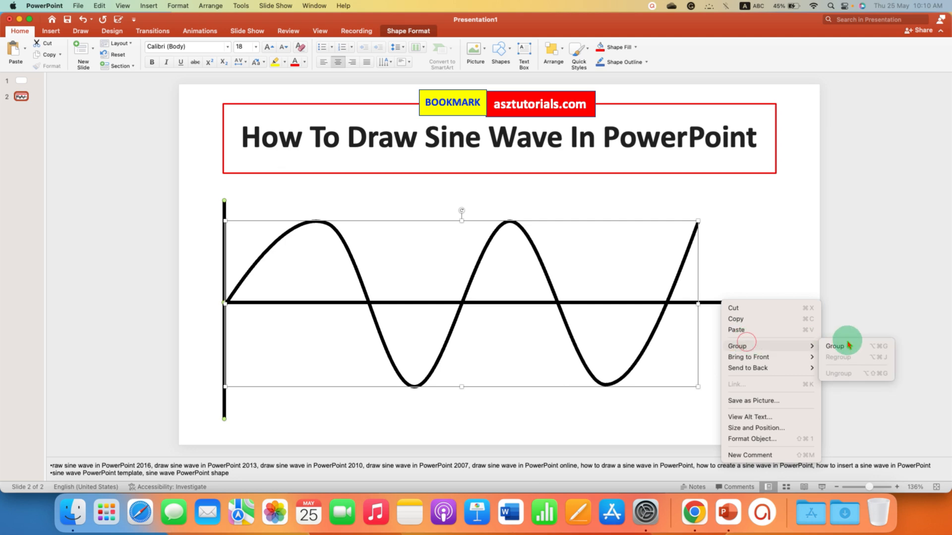
pyautogui.click(181, 189)
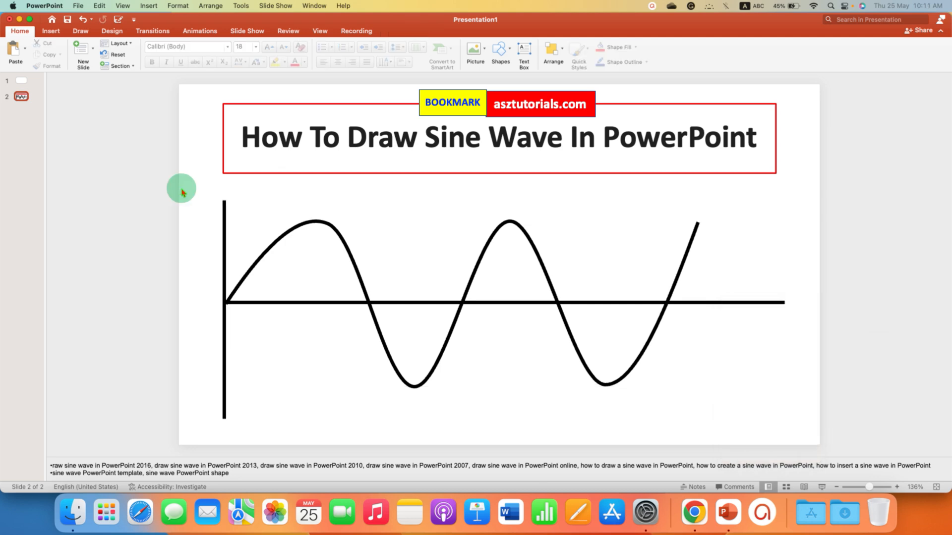
# Step: Resize the grouped drawing from a corner handle, shrinking it to about 18 by 5 cm
pyautogui.click(414, 239)
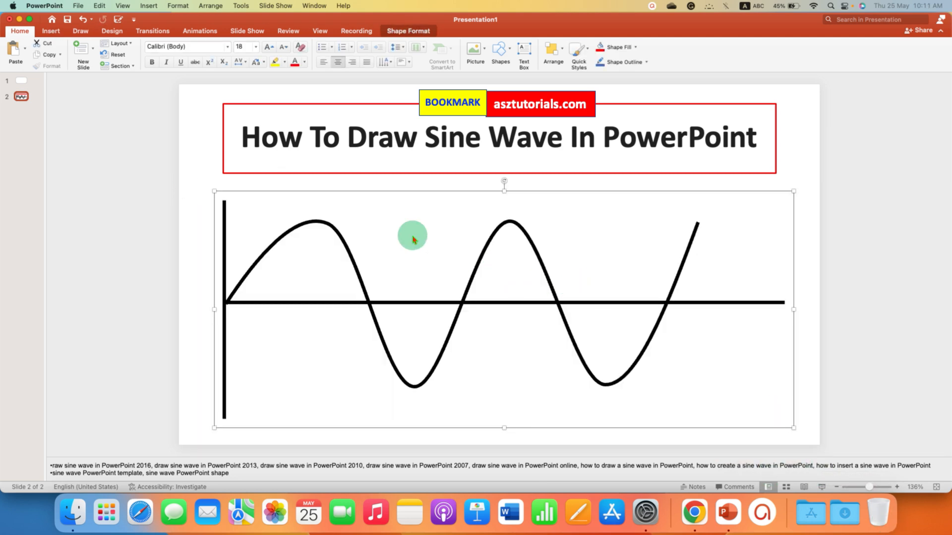
pyautogui.moveTo(342, 200)
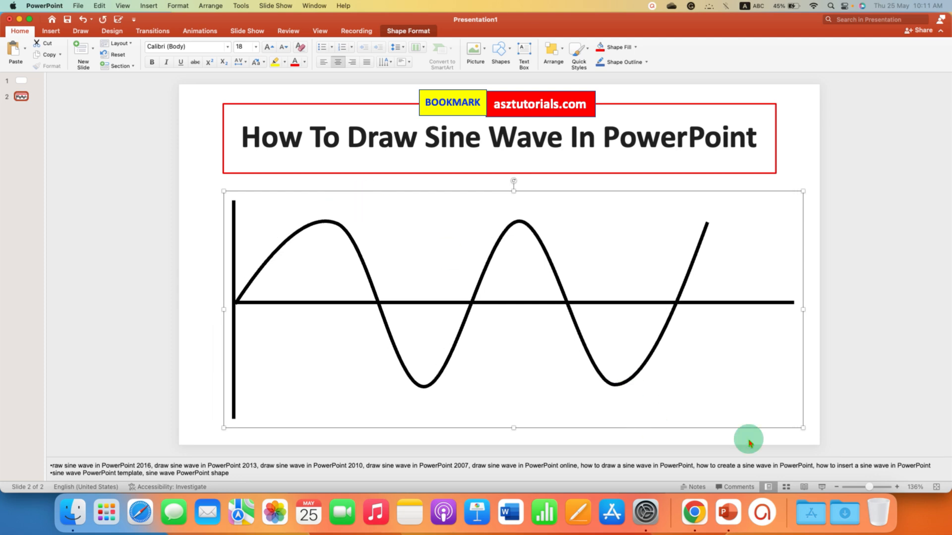
pyautogui.moveTo(748, 439); pyautogui.dragTo(801, 428)
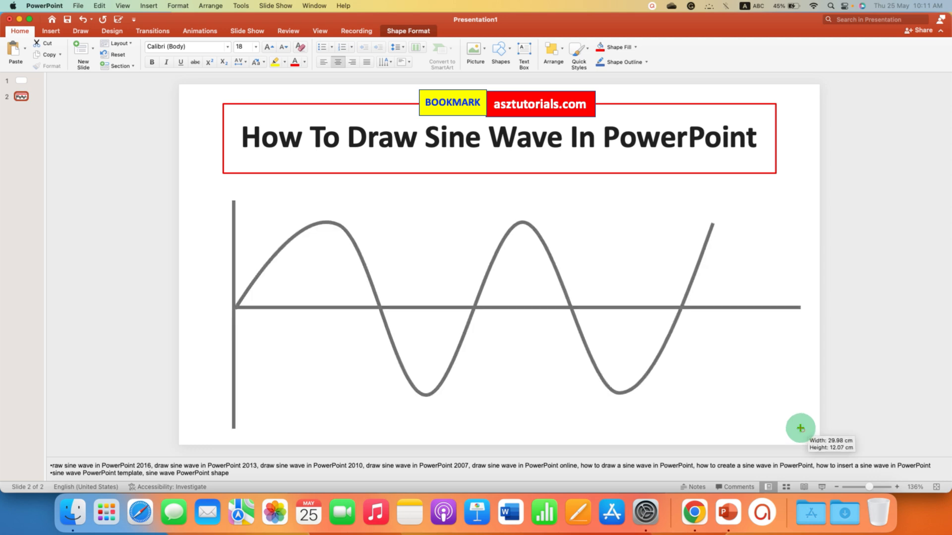
pyautogui.moveTo(800, 428); pyautogui.dragTo(574, 296)
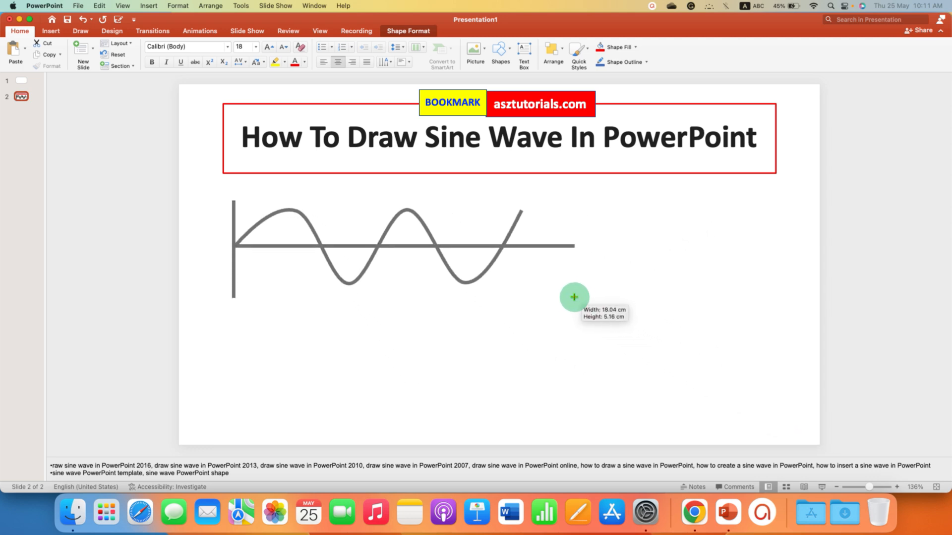